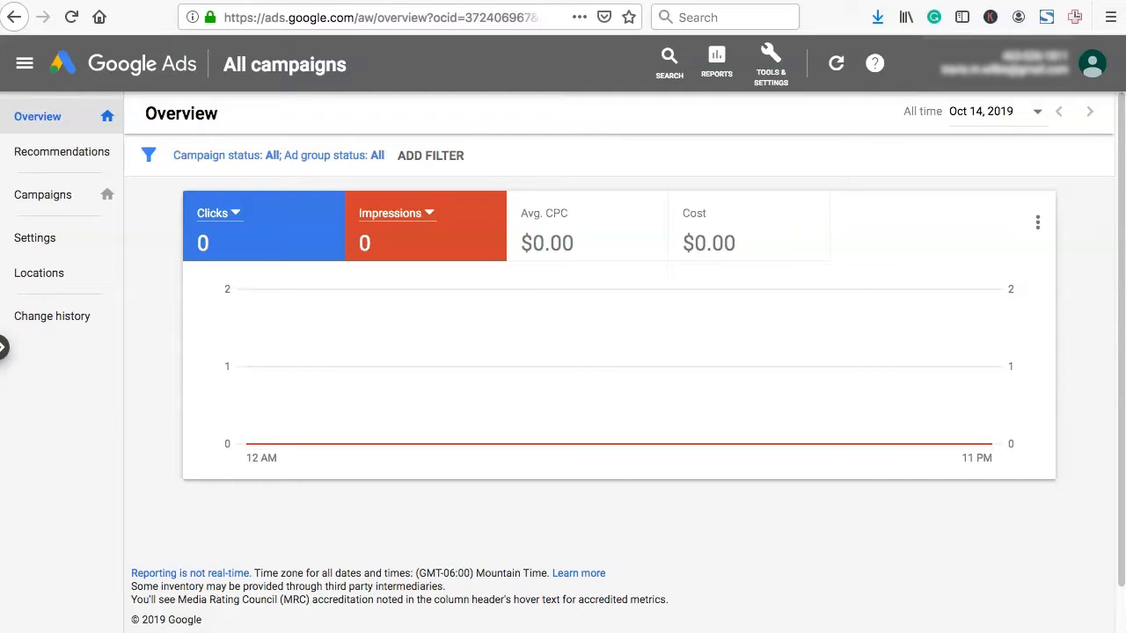
- Open Billing settings from the Tools & Settings menu to reach the New billing setup page
{"action": "left_click", "coordinate": [264, 17]}
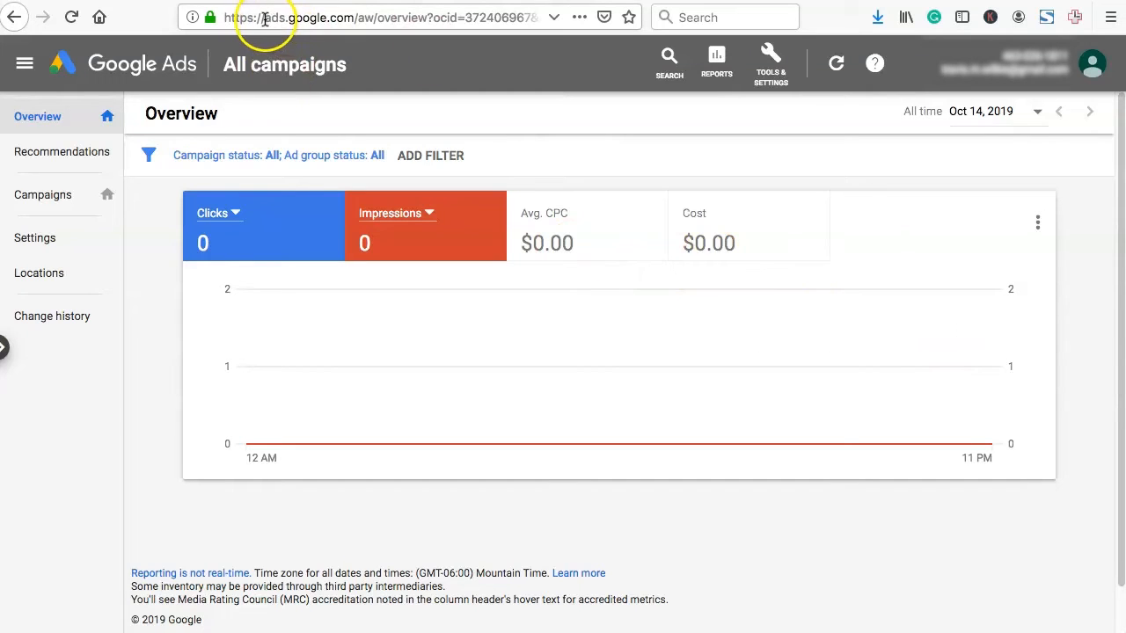
{"action": "mouse_move", "coordinate": [809, 127]}
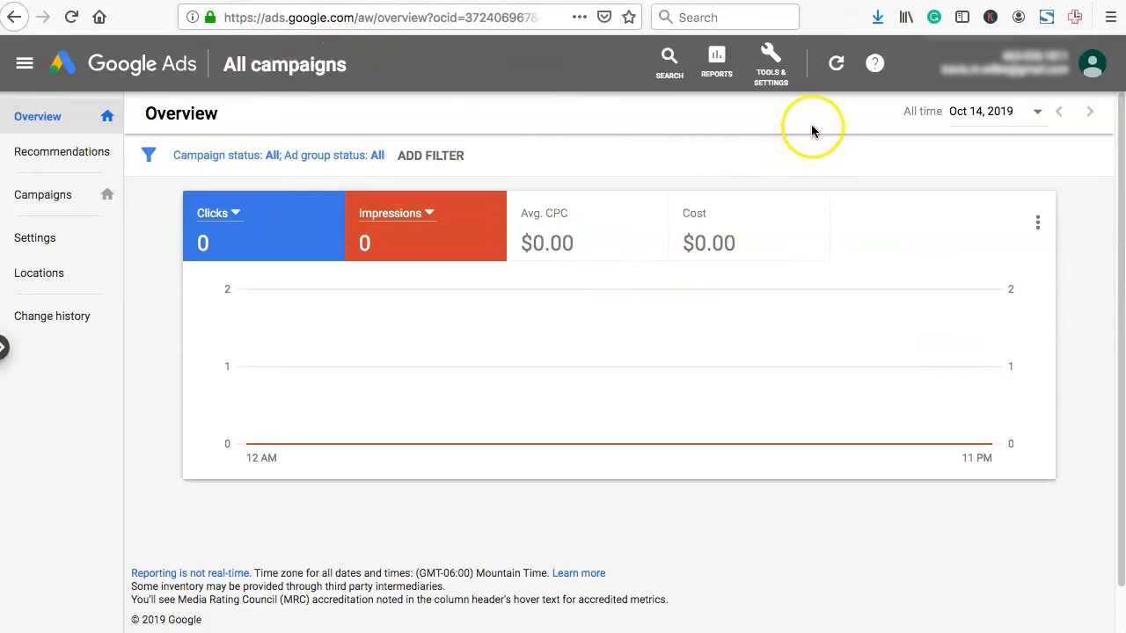
{"action": "mouse_move", "coordinate": [770, 63]}
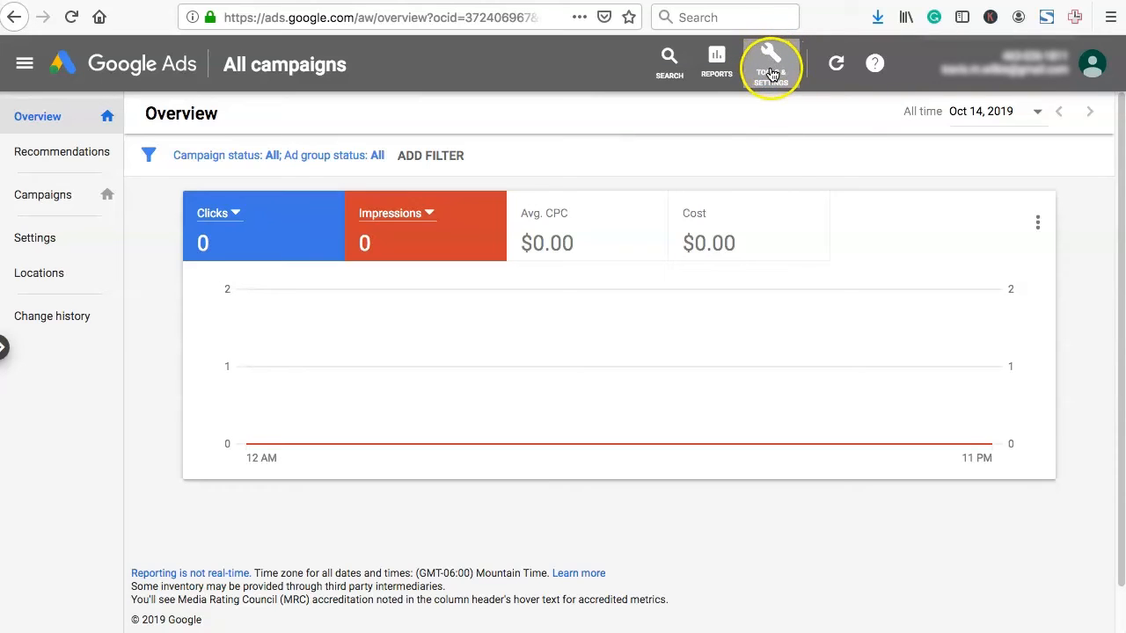
{"action": "left_click", "coordinate": [770, 63]}
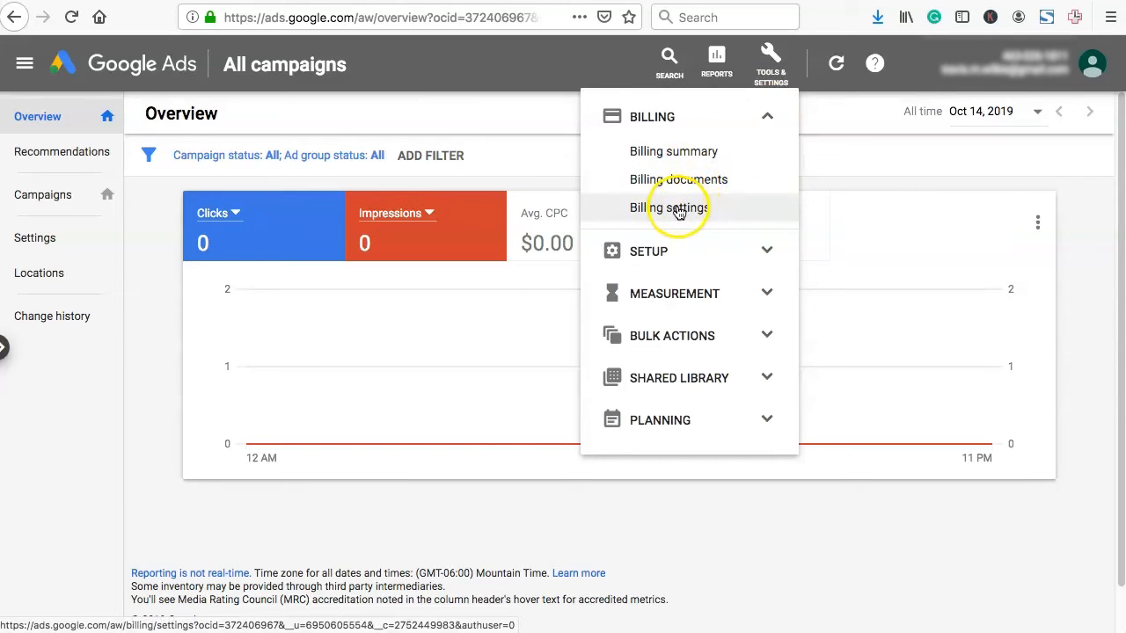
{"action": "left_click", "coordinate": [671, 207]}
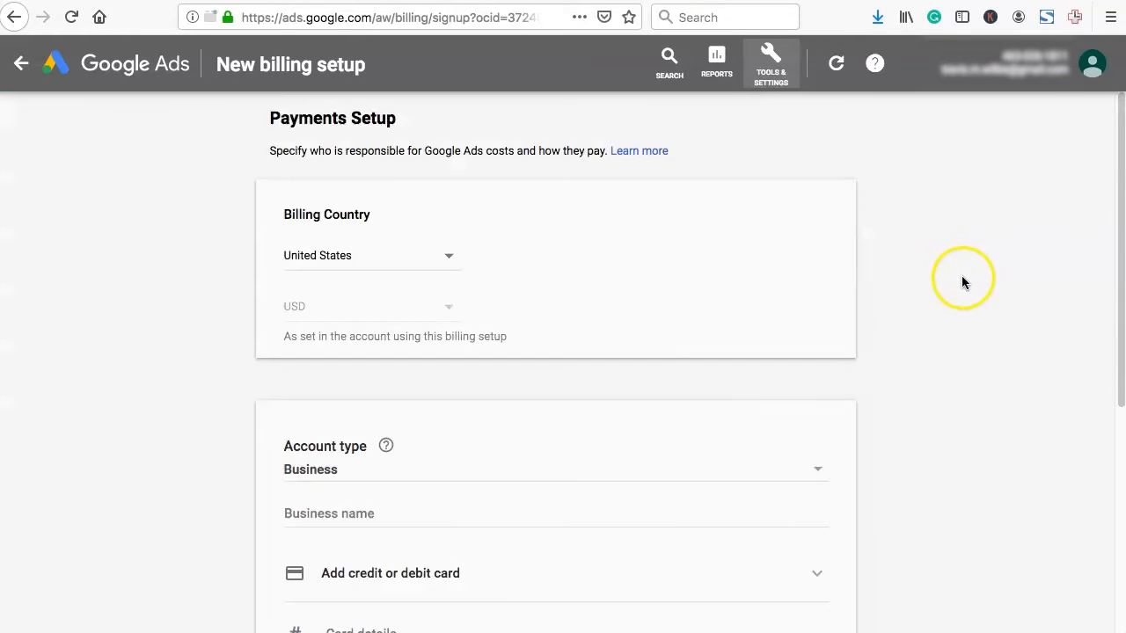
- Scroll down the payments form to the required card fields and Submit/Cancel buttons
{"action": "scroll", "scroll_direction": "down", "scroll_amount": 3}
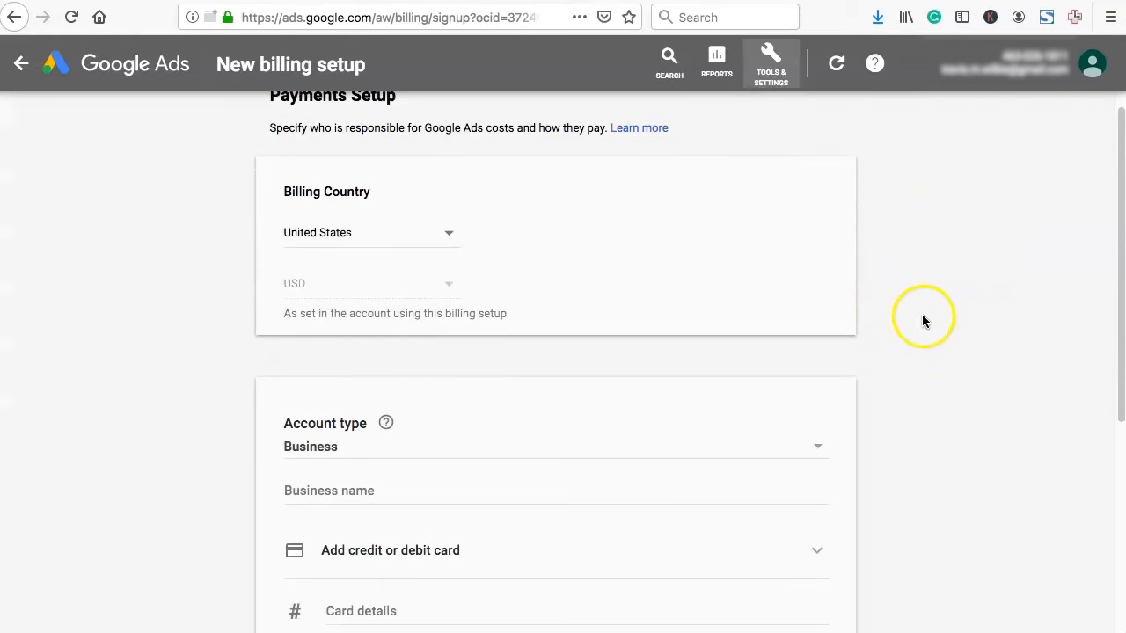
{"action": "scroll", "scroll_direction": "down", "scroll_amount": 3}
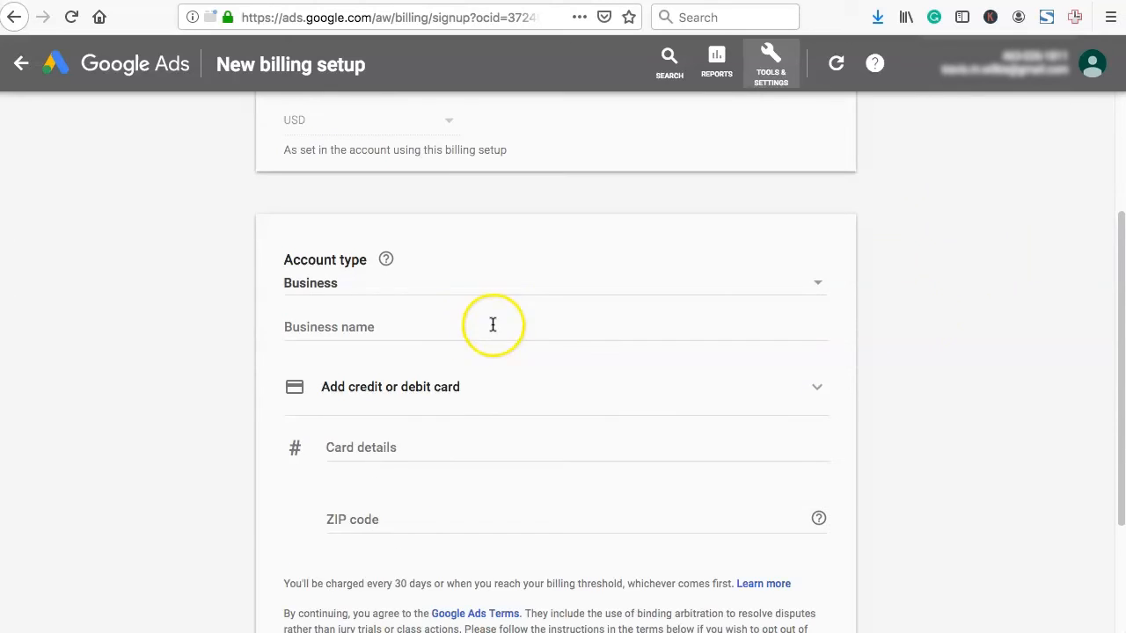
{"action": "scroll", "scroll_direction": "down", "scroll_amount": 3}
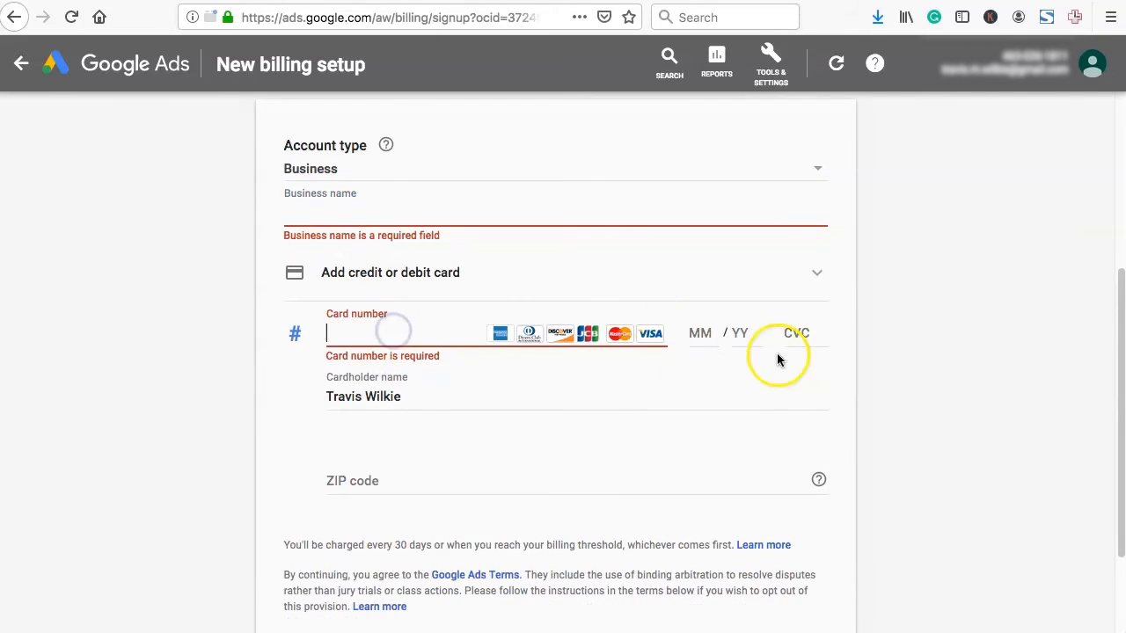
{"action": "scroll", "scroll_direction": "down", "scroll_amount": 3}
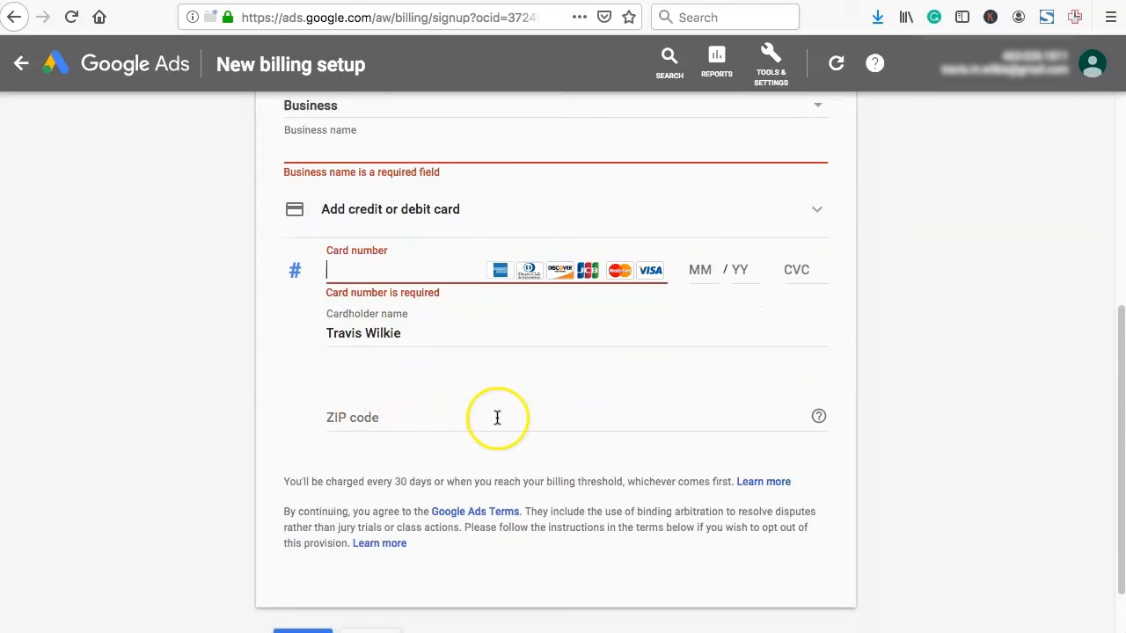
{"action": "scroll", "scroll_direction": "down", "scroll_amount": 3}
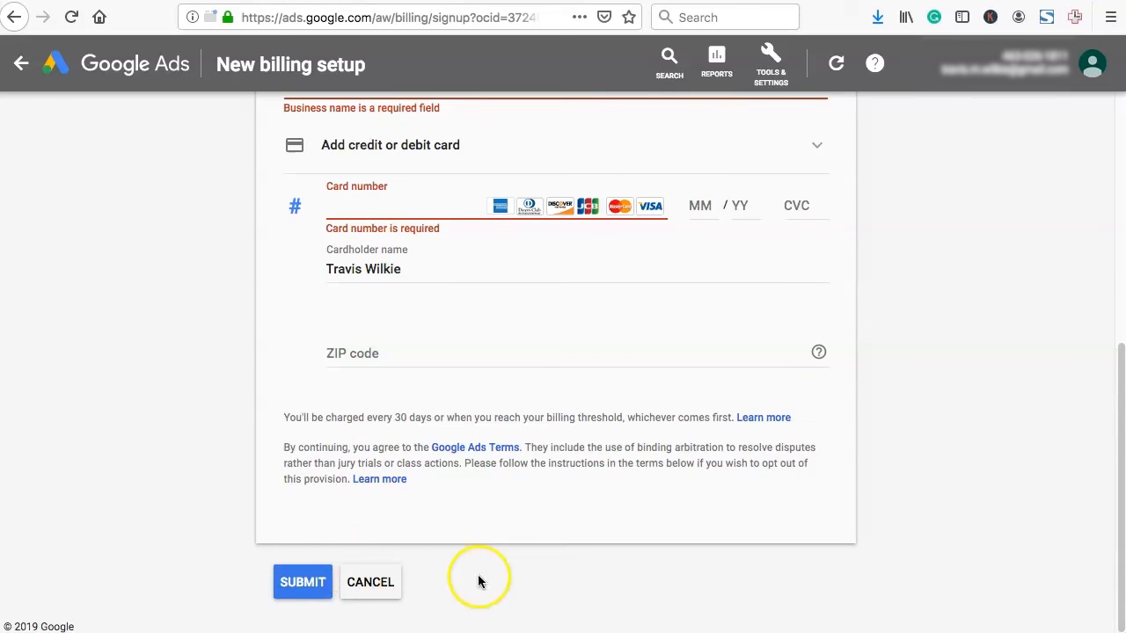
{"action": "mouse_move", "coordinate": [1033, 481]}
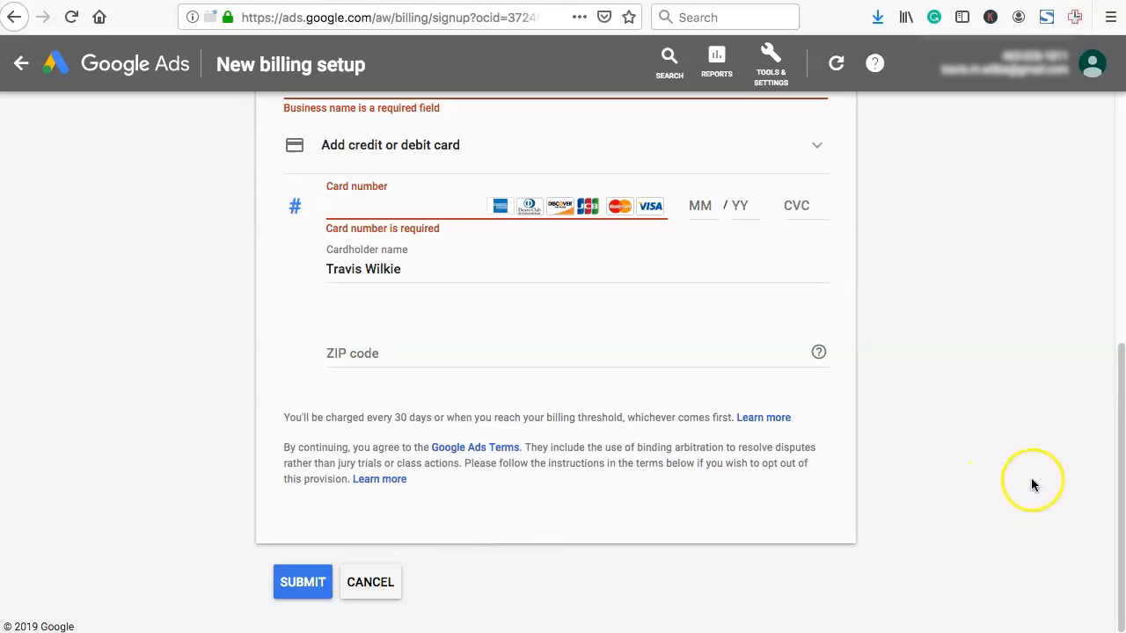